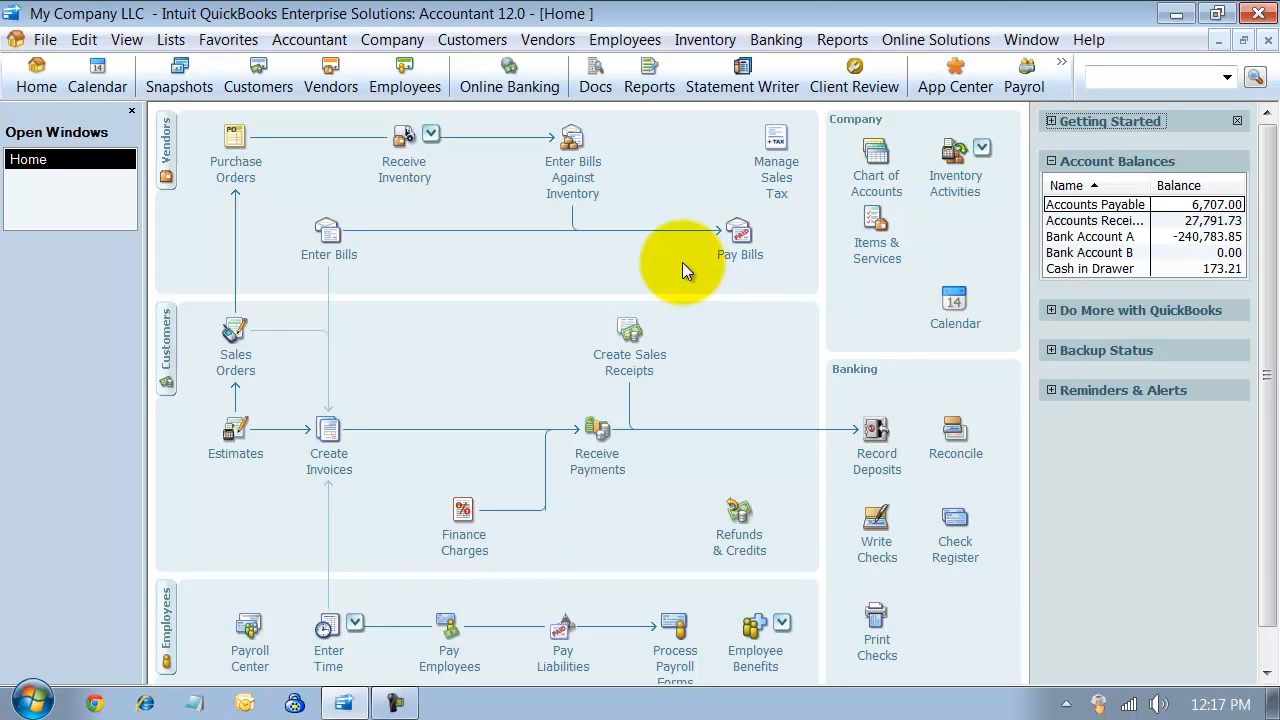
mouse_move(600, 255)
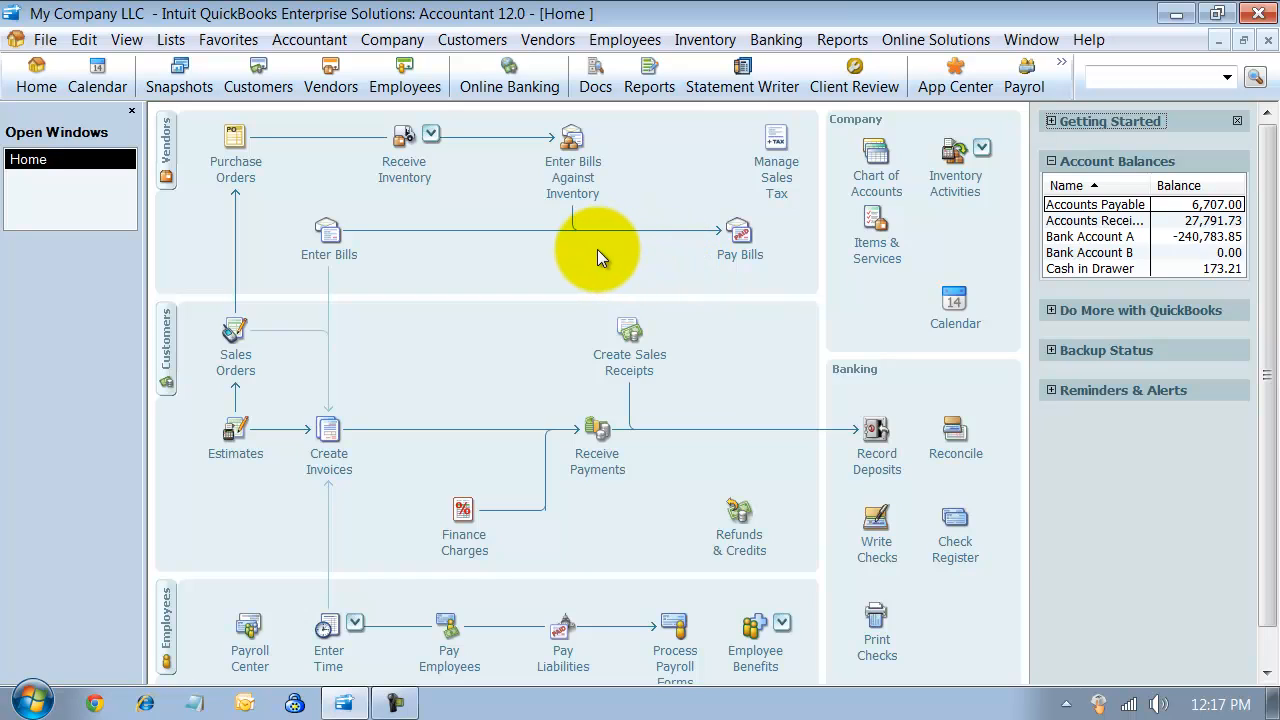
mouse_move(400, 330)
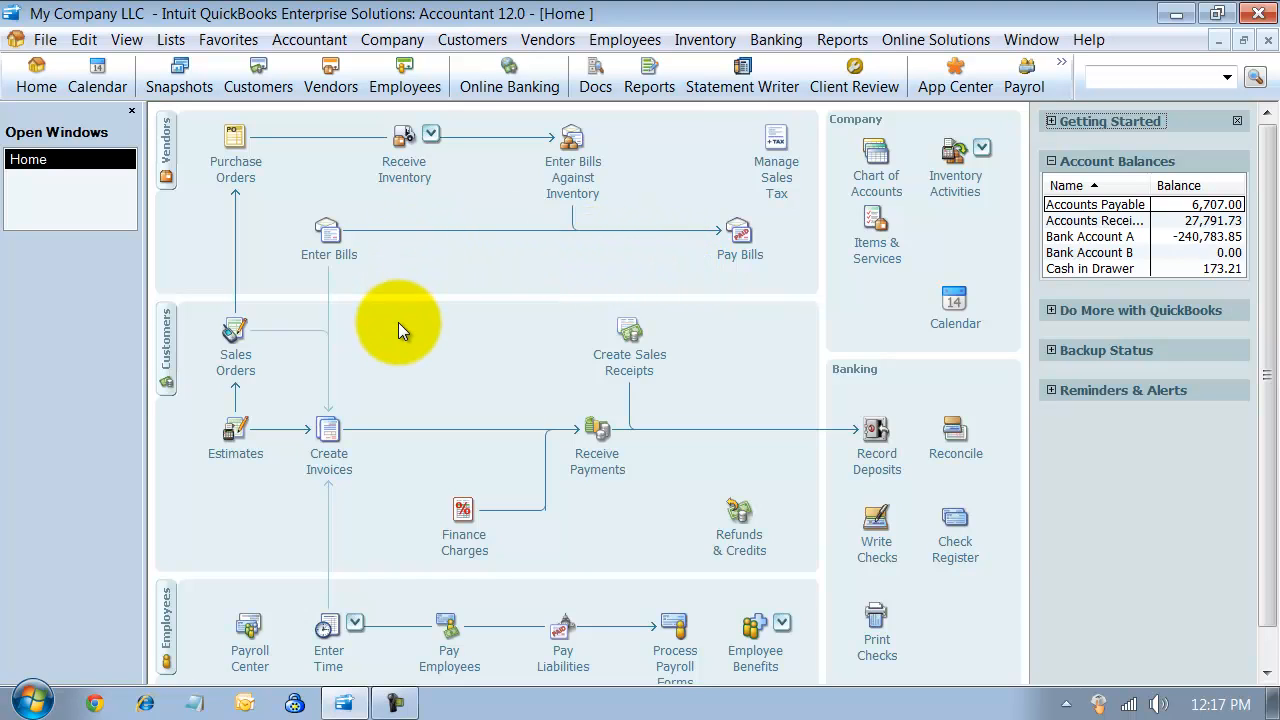
mouse_move(410, 400)
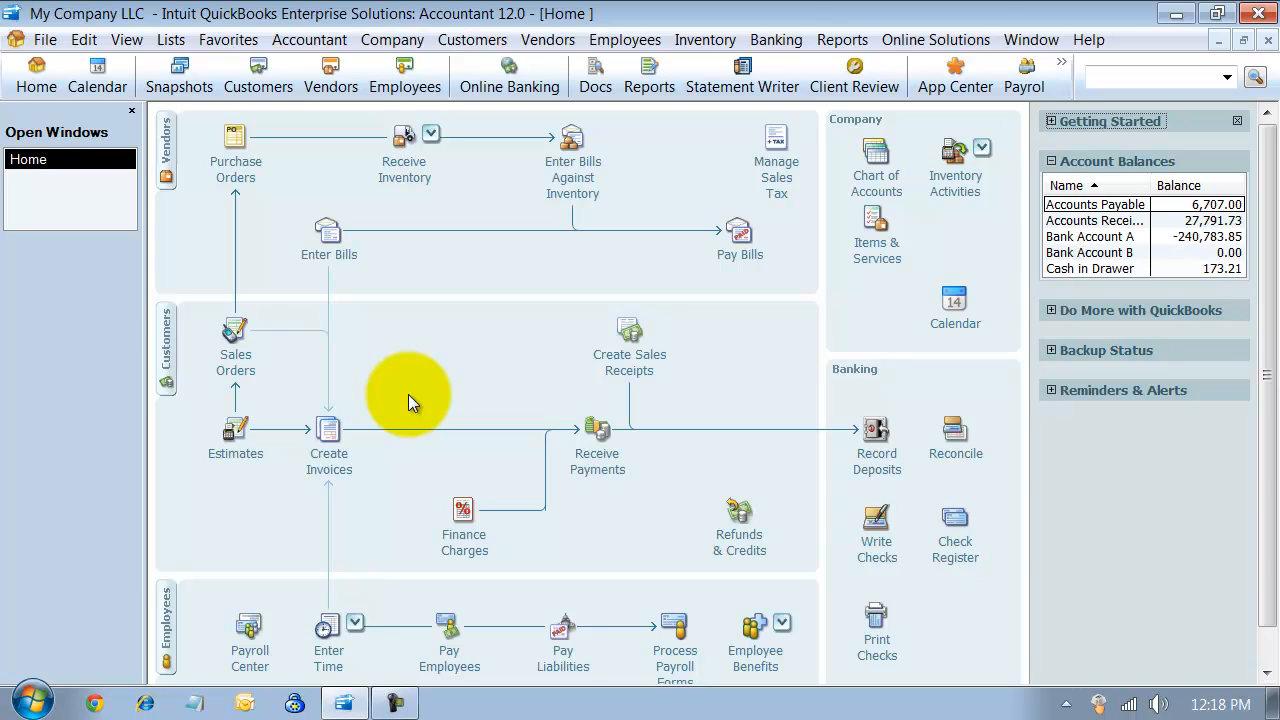
mouse_move(380, 569)
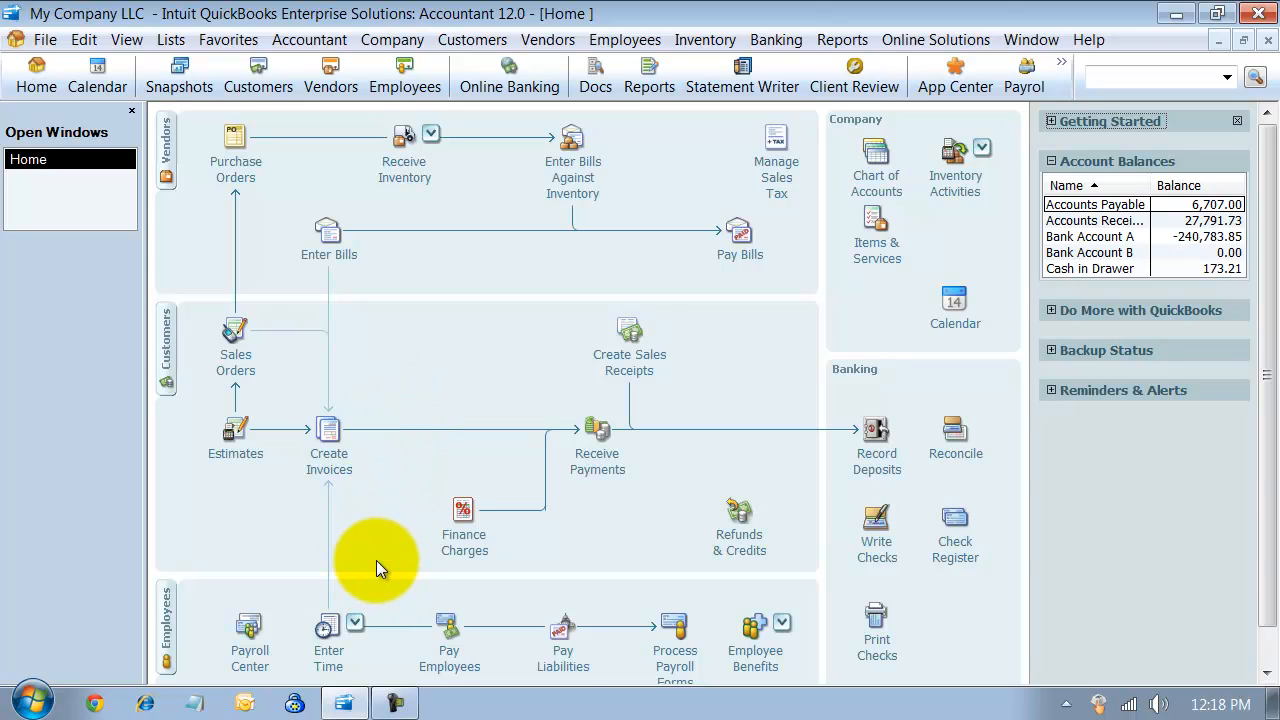
mouse_move(350, 590)
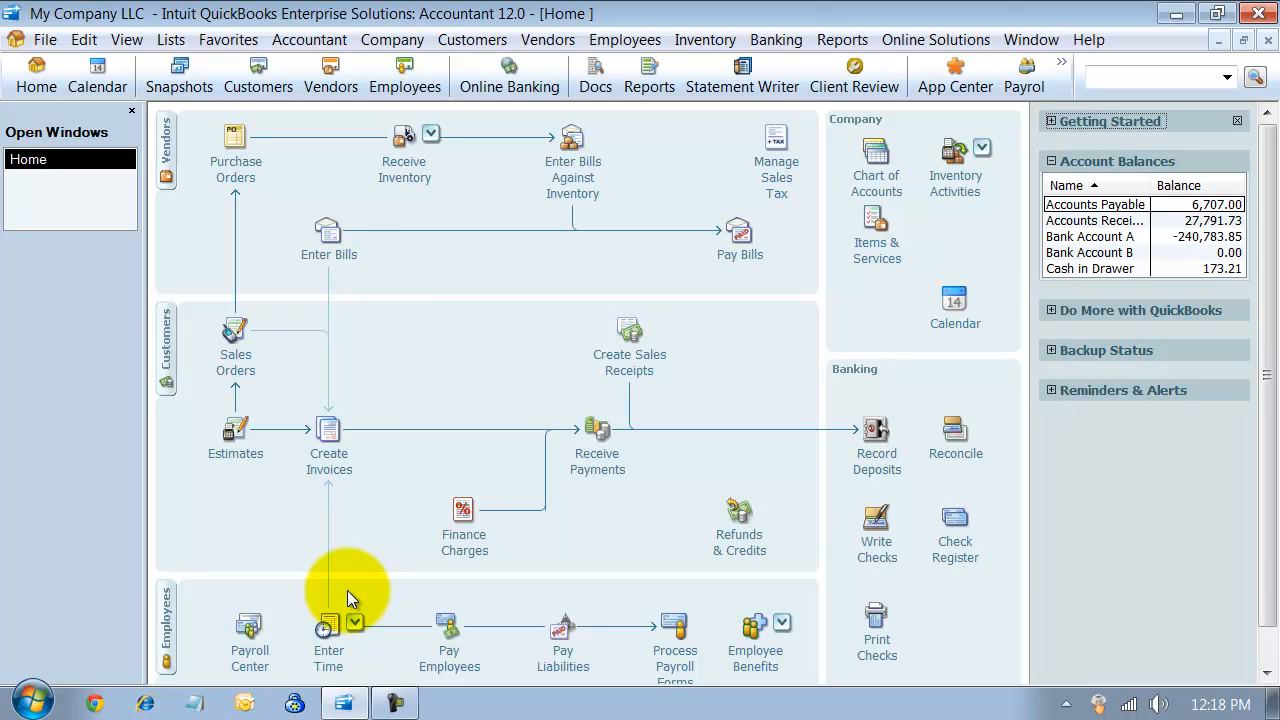
mouse_move(351, 608)
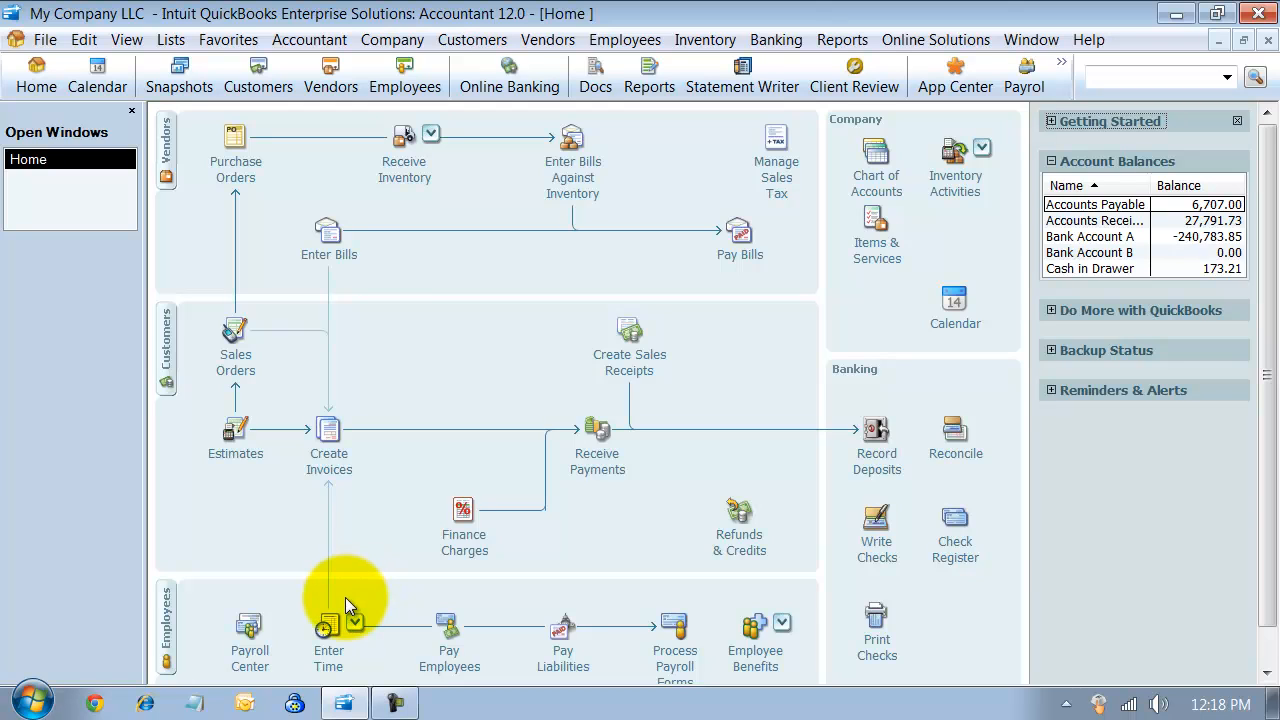
Start a weekly timesheet for Nov 7–13, 2011 covering both payroll employees as multiple names
click(352, 624)
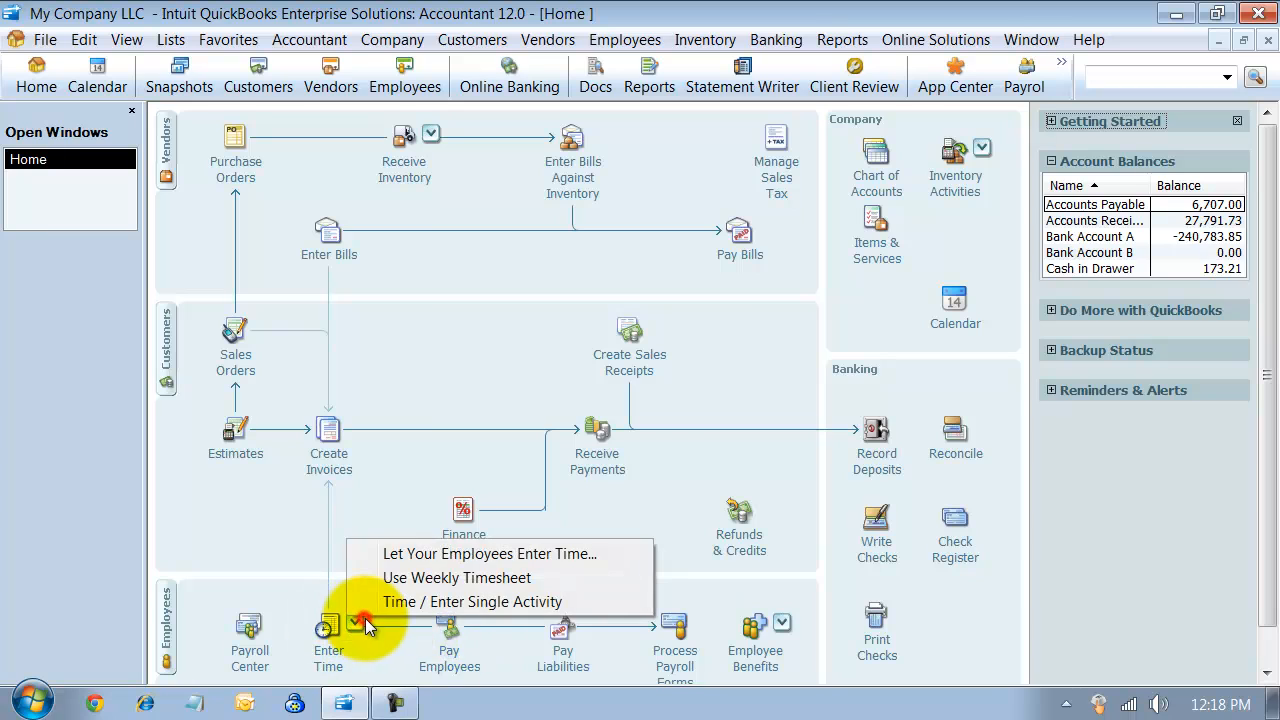
mouse_move(398, 583)
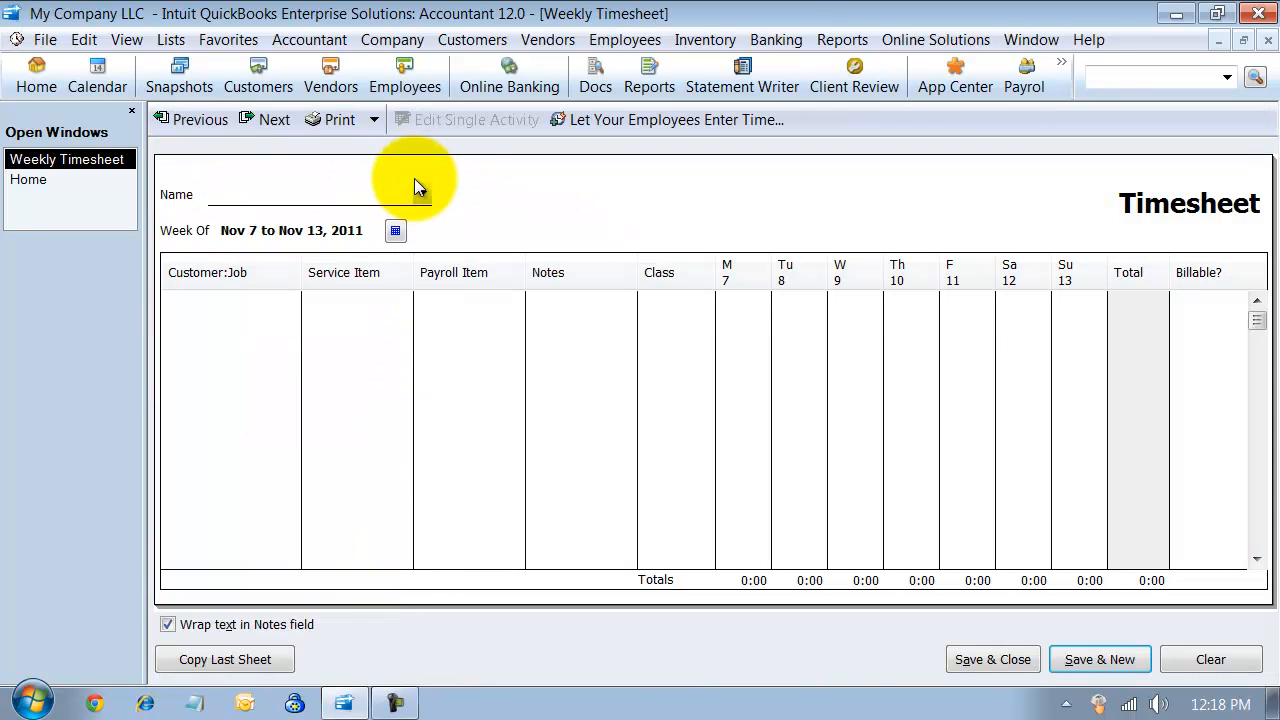
click(421, 194)
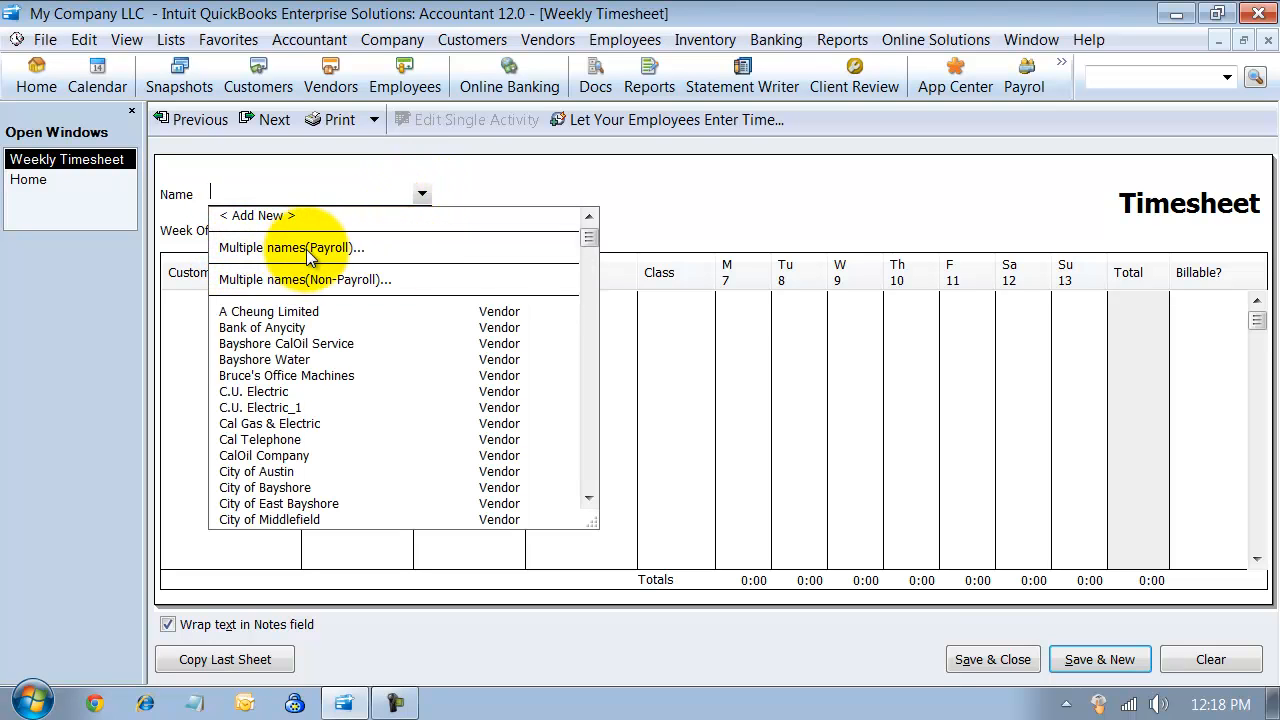
mouse_move(395, 290)
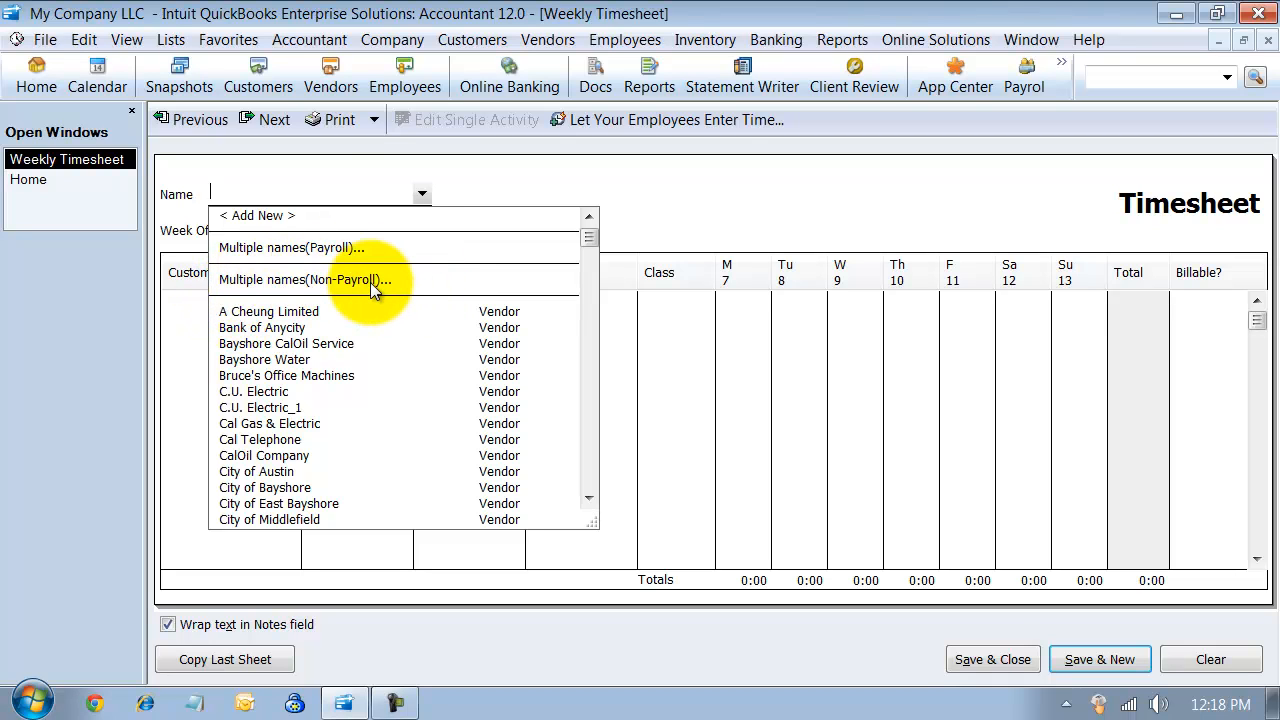
mouse_move(243, 258)
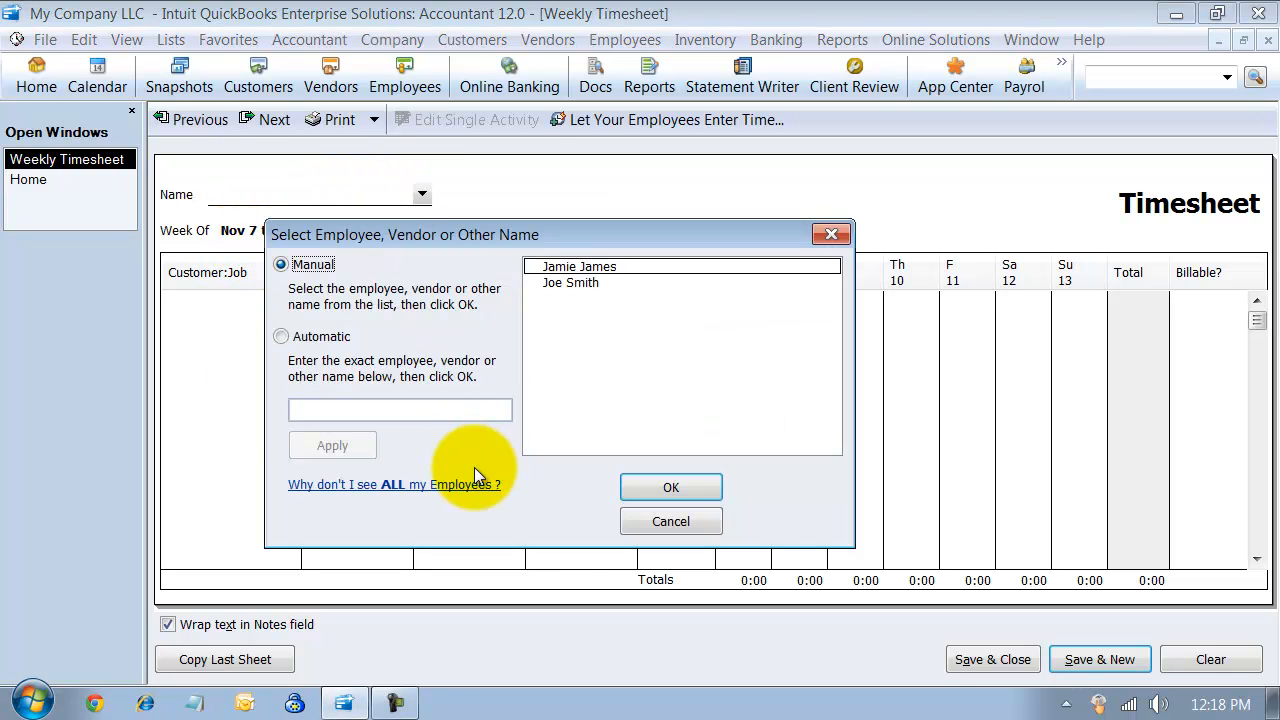
mouse_move(505, 318)
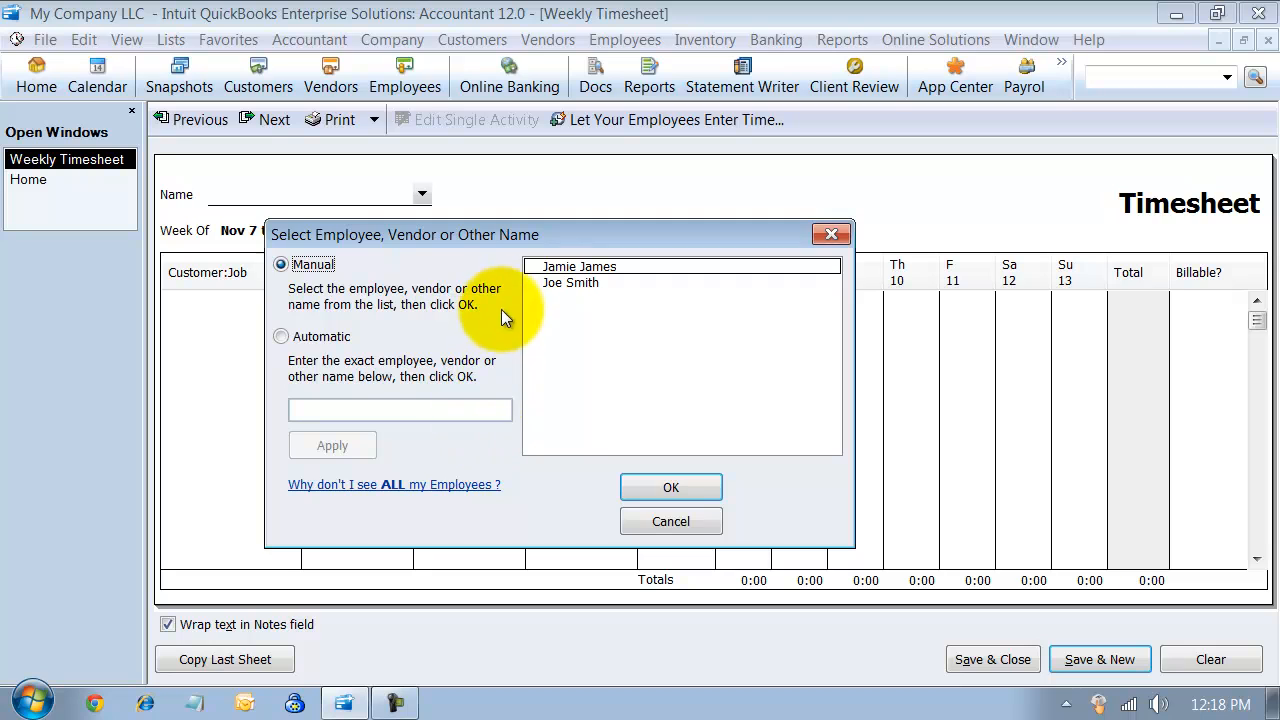
click(578, 266)
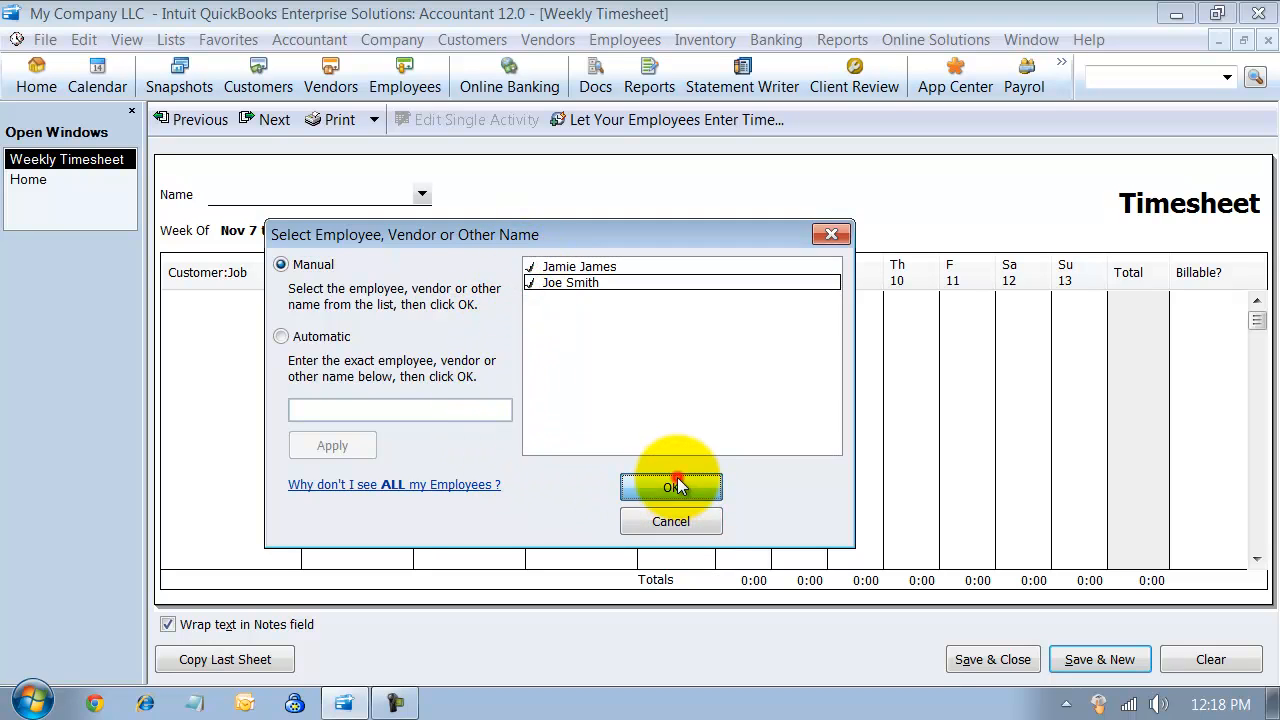
click(670, 487)
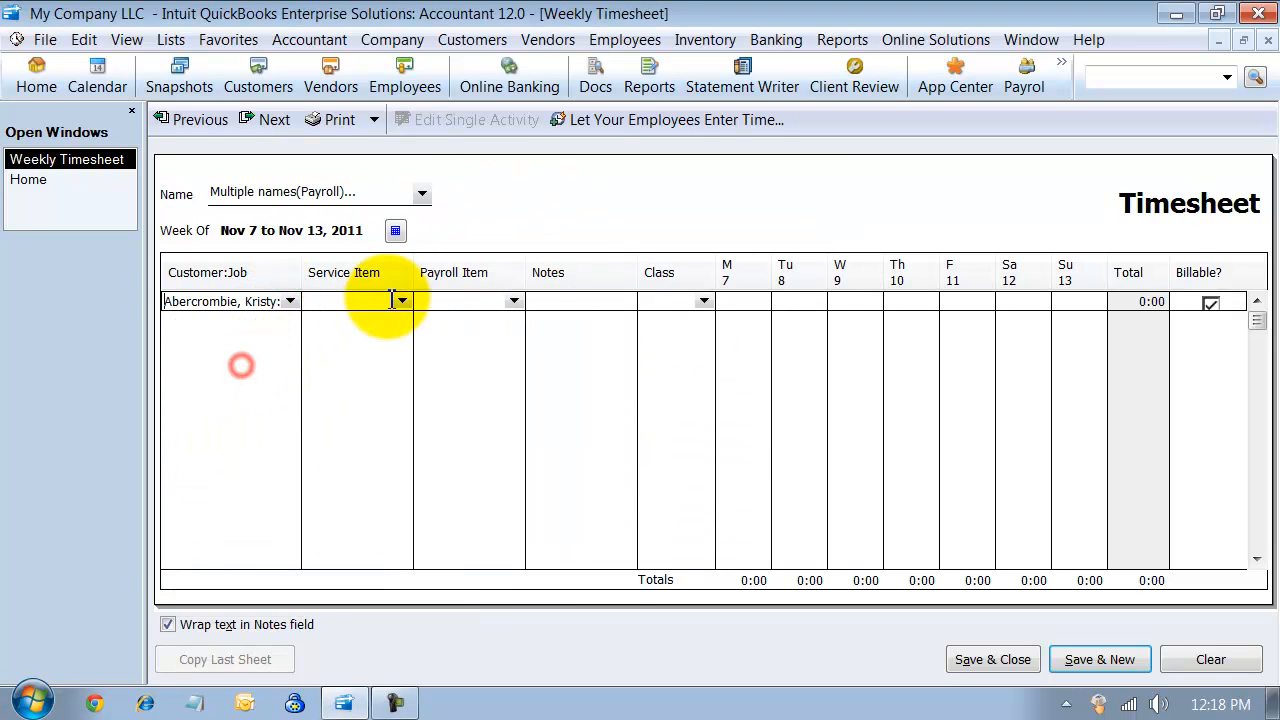
Fill the first row with Labor, Hourly, note 'Finished Job', class Store 1, 8:00 Monday–Tuesday
click(401, 301)
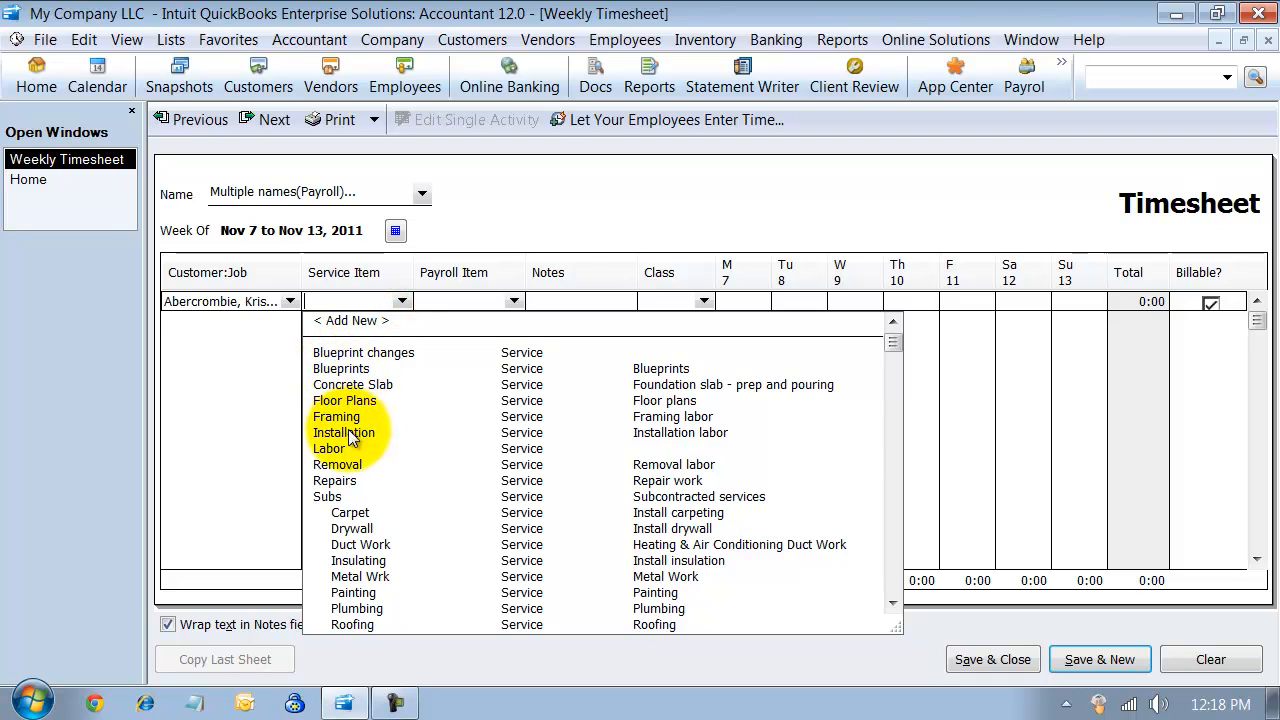
click(329, 448)
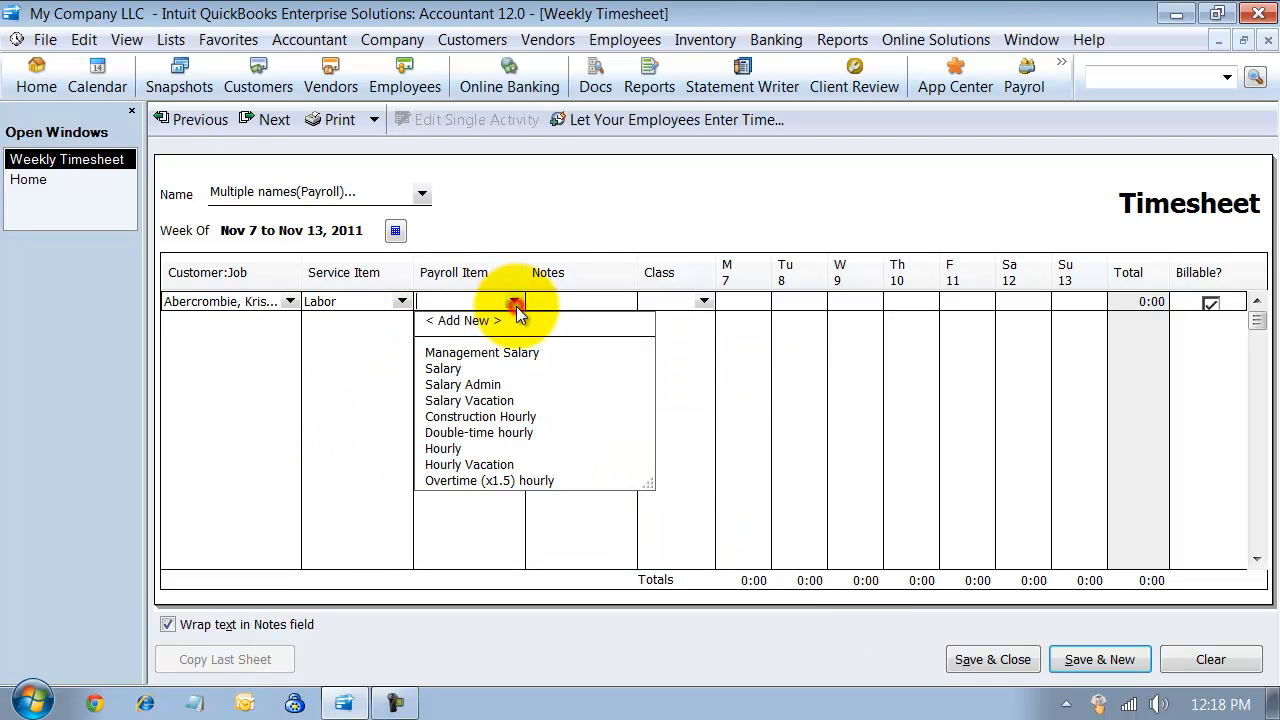
click(443, 448)
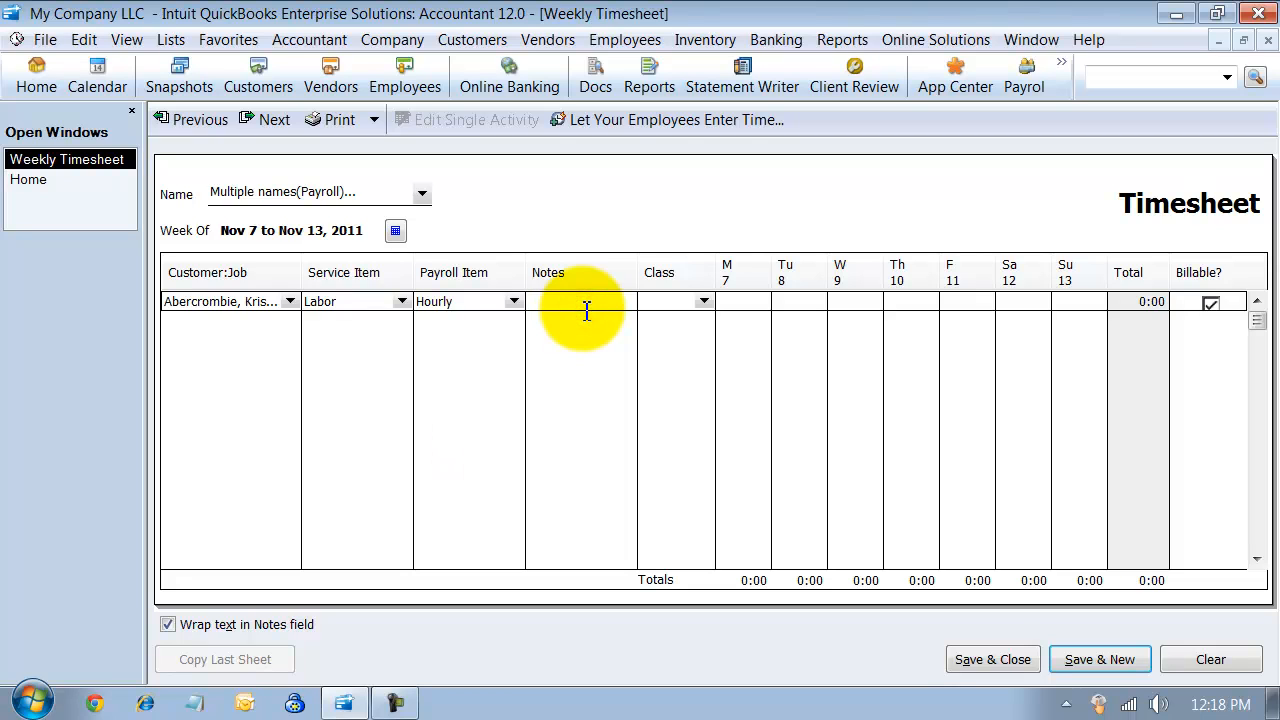
text(Finished Job)
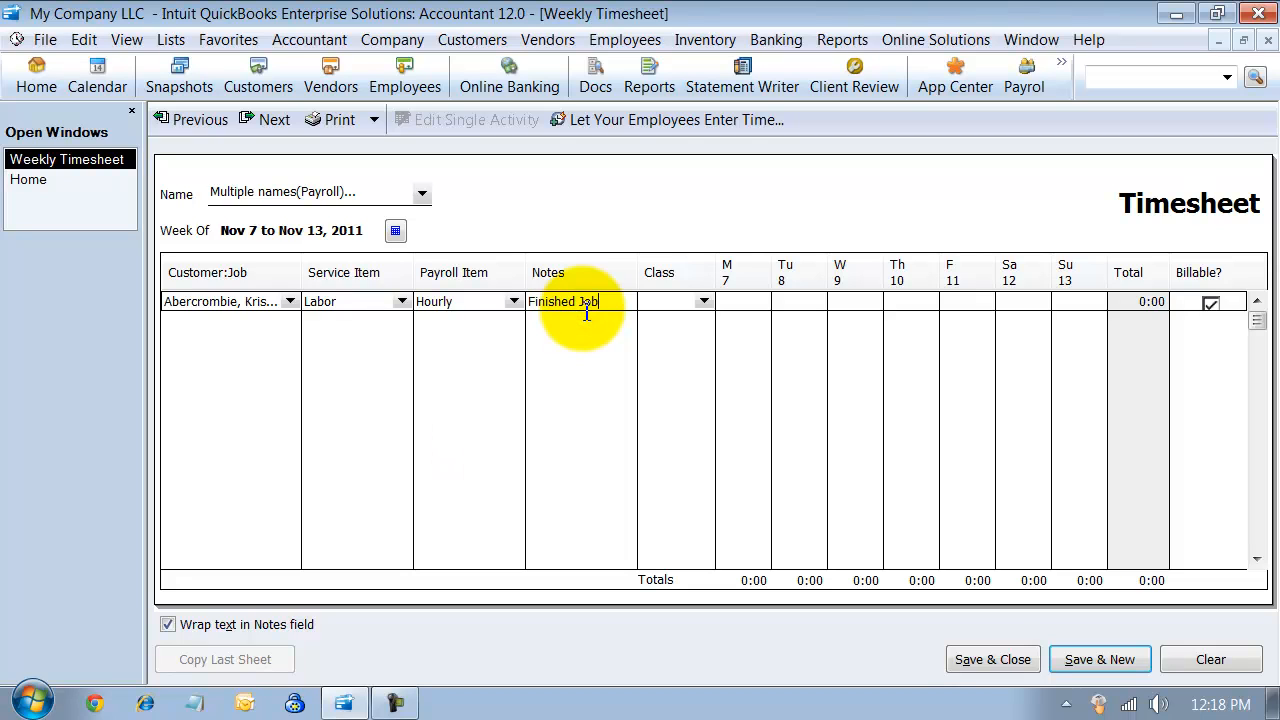
click(660, 301)
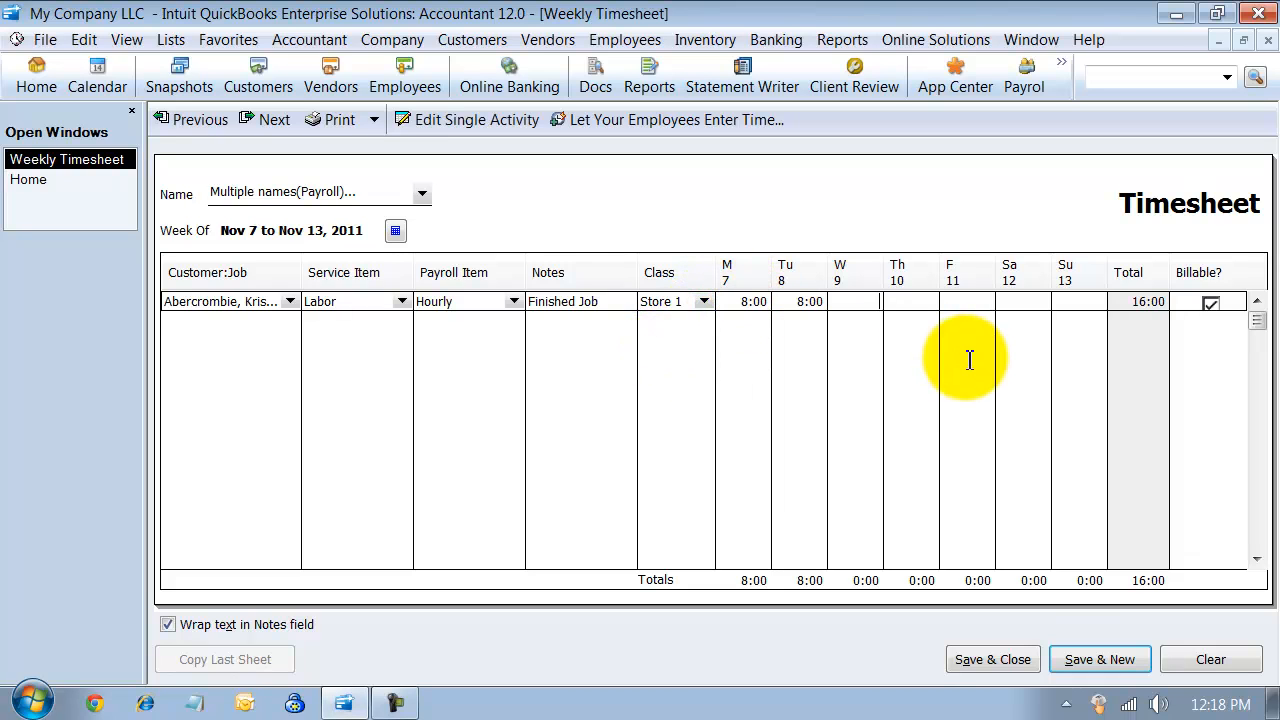
Add a Babcock's Music Shop row: 'Started Job', Store 1, 8:00 Wednesday–Friday
click(290, 301)
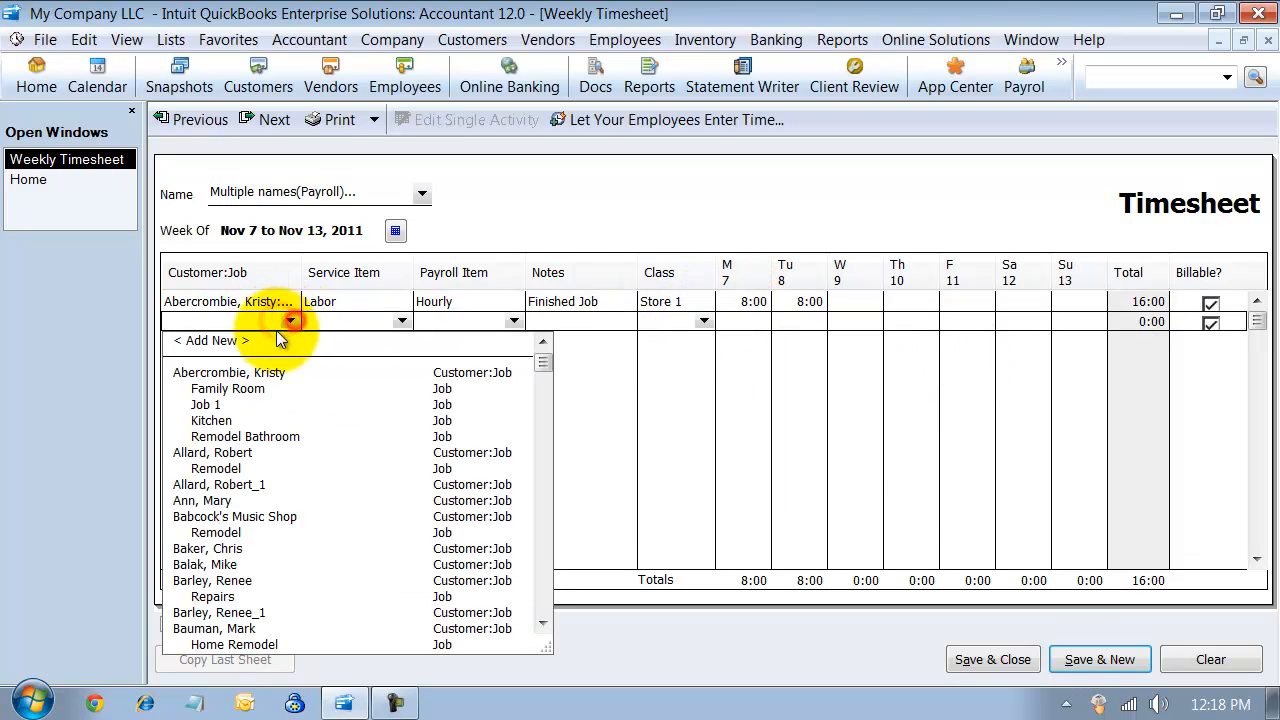
click(235, 516)
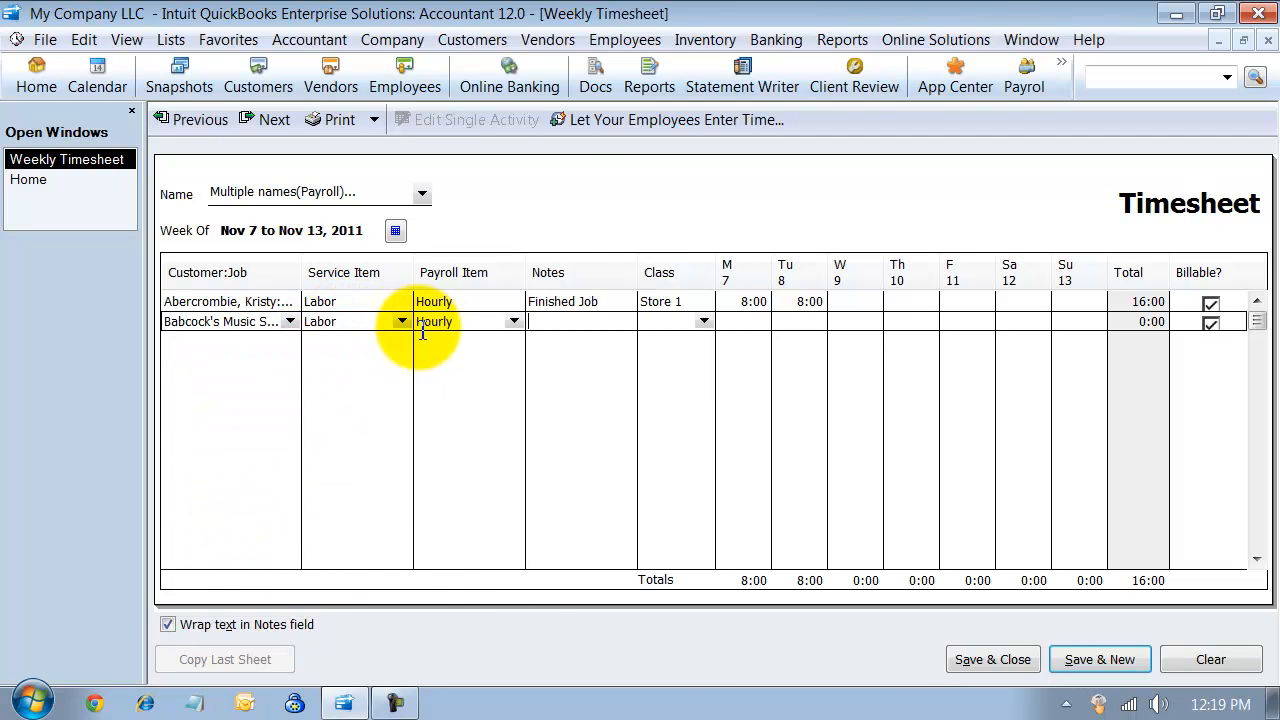
text(Stat)
click(855, 321)
text(8:00)
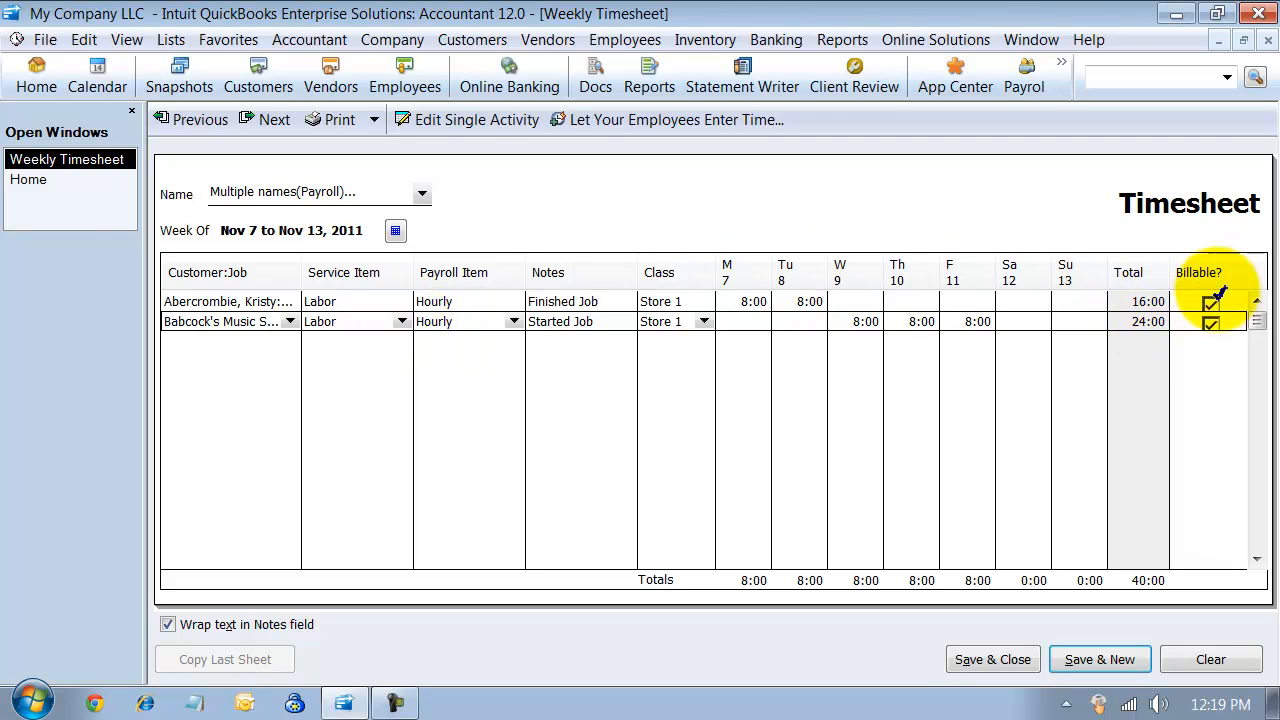
click(1211, 301)
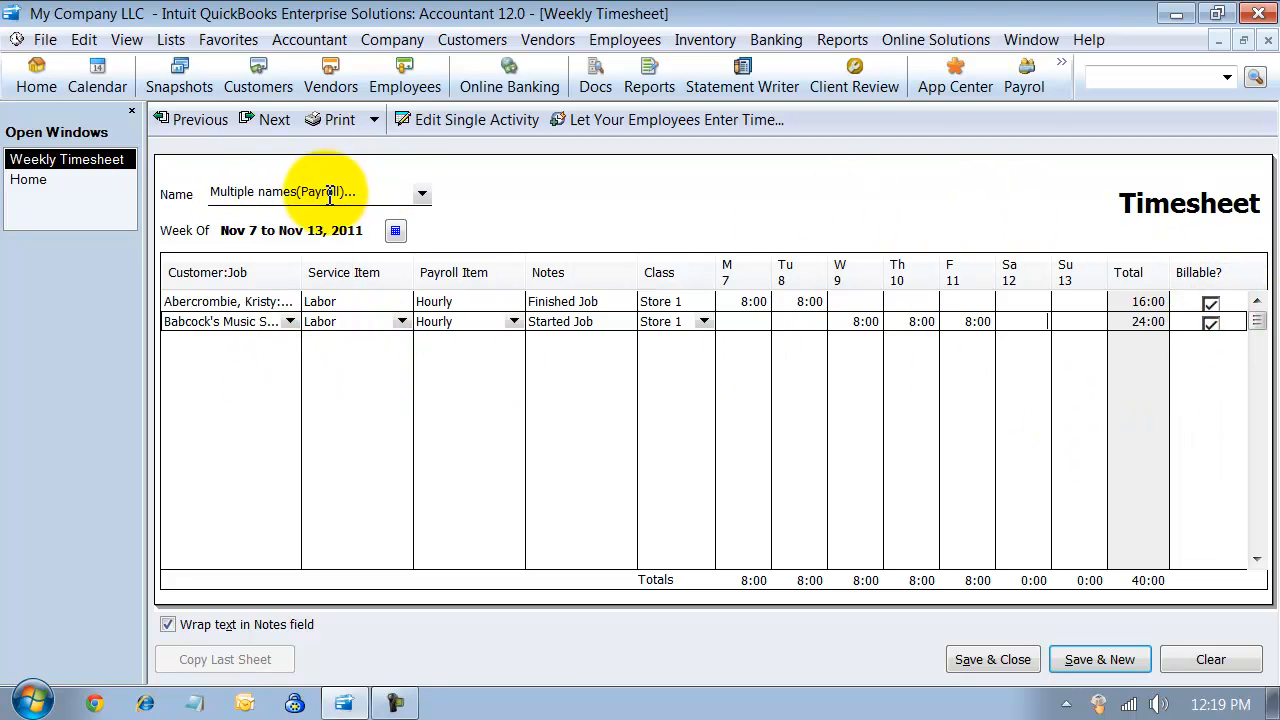
mouse_move(1009, 290)
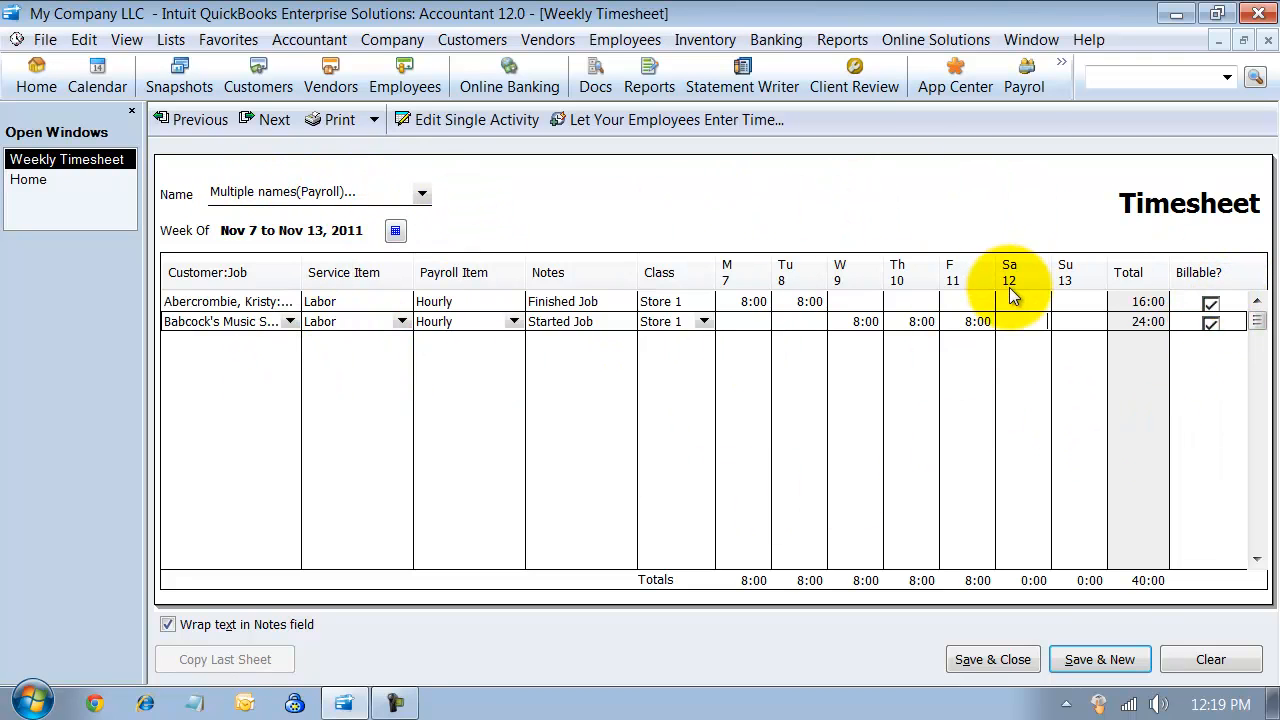
mouse_move(490, 75)
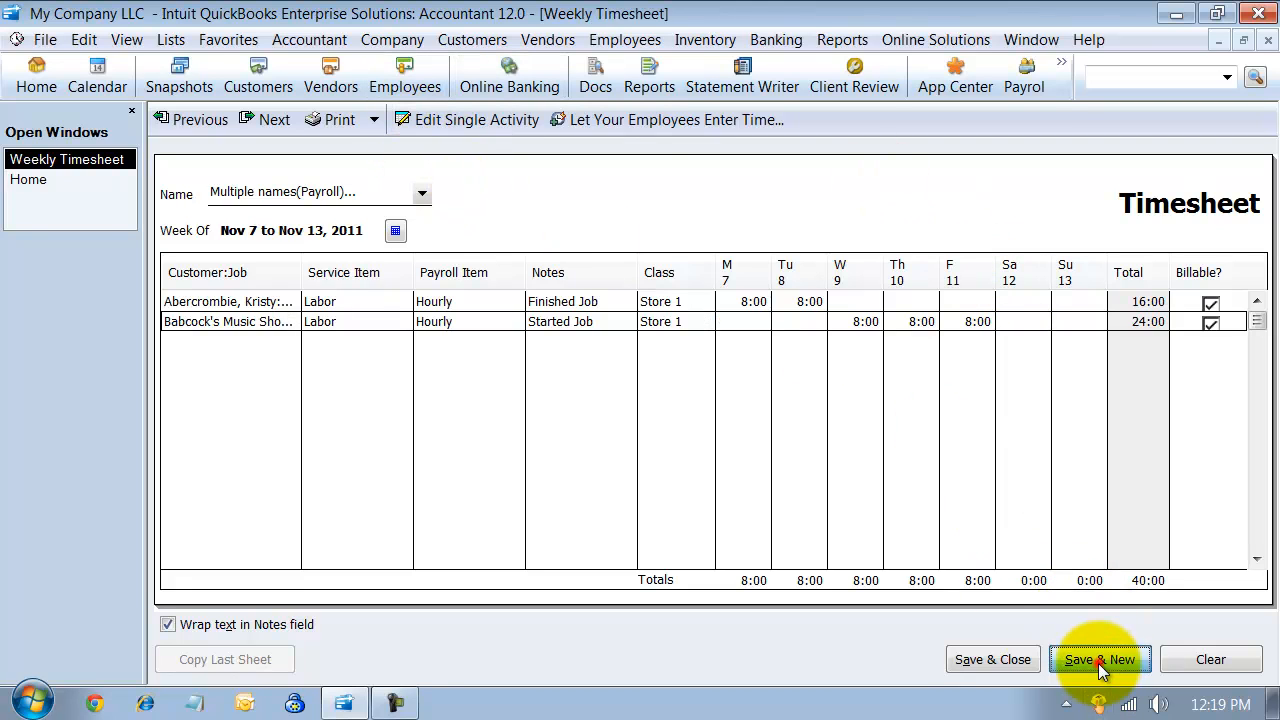
Save the timesheet, then confirm Jamie James and Joe Smith each show both rows totaling 40:00
click(1099, 659)
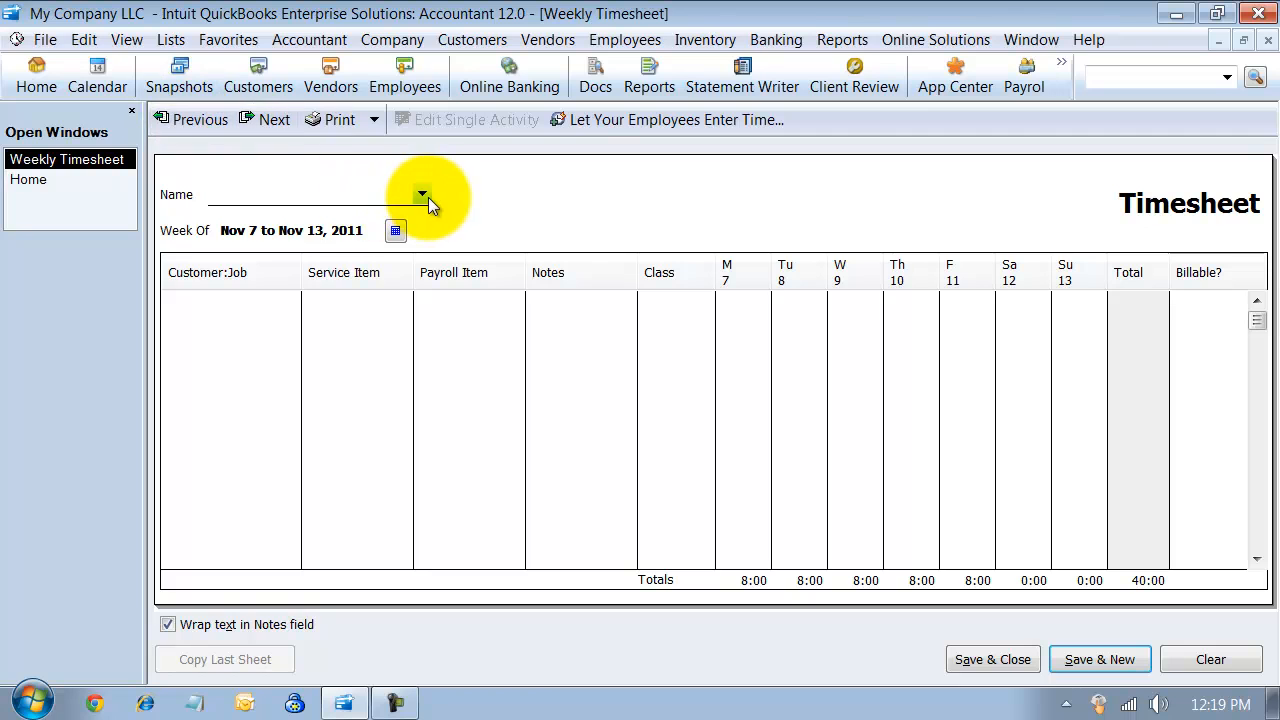
click(421, 194)
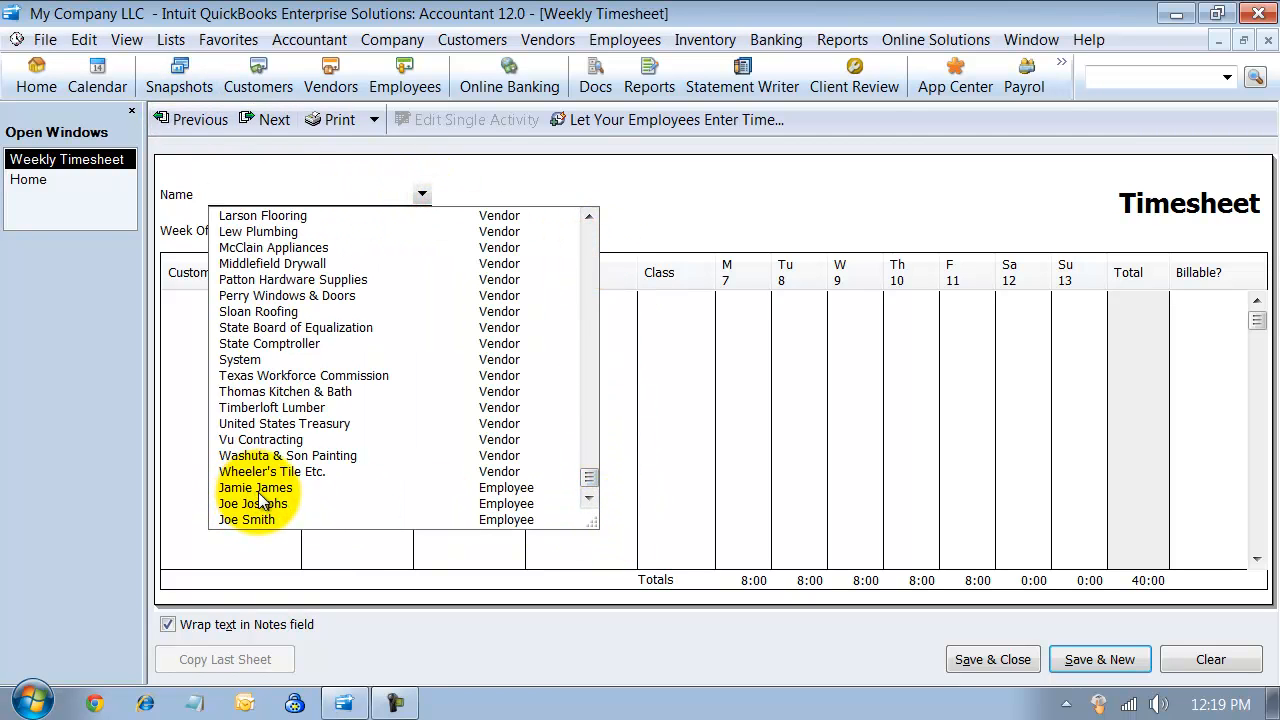
click(255, 487)
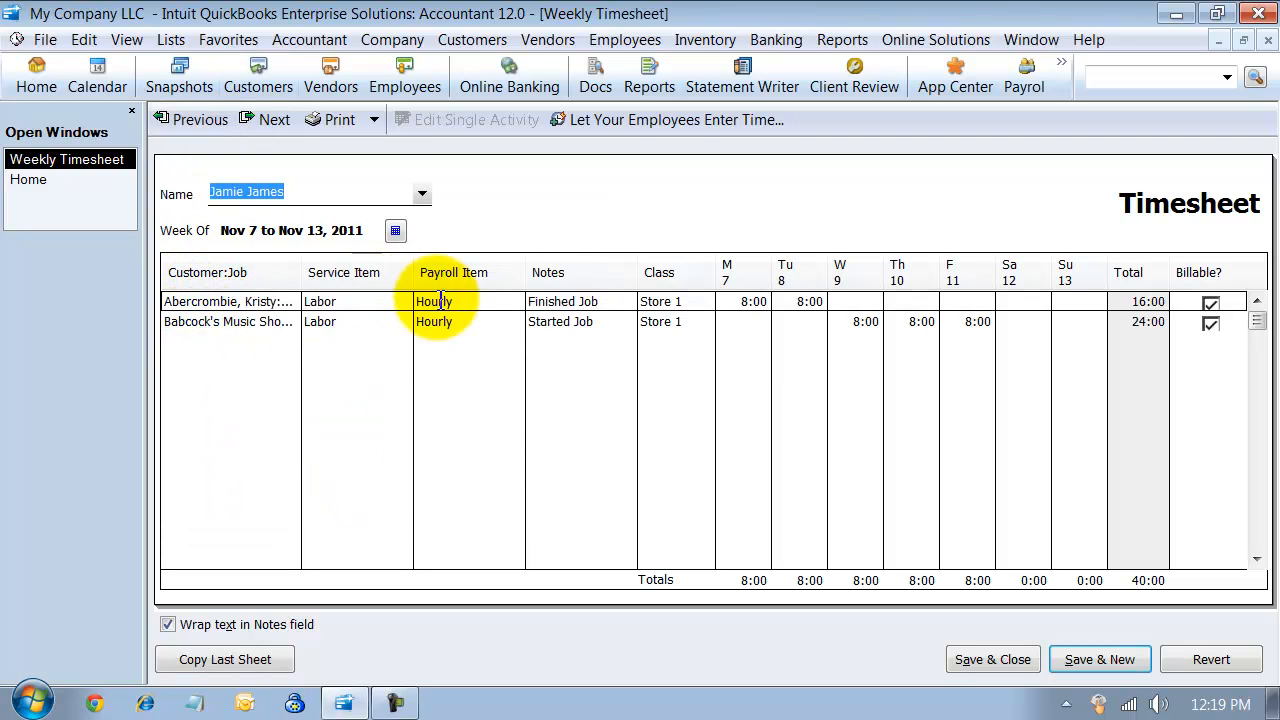
mouse_move(520, 195)
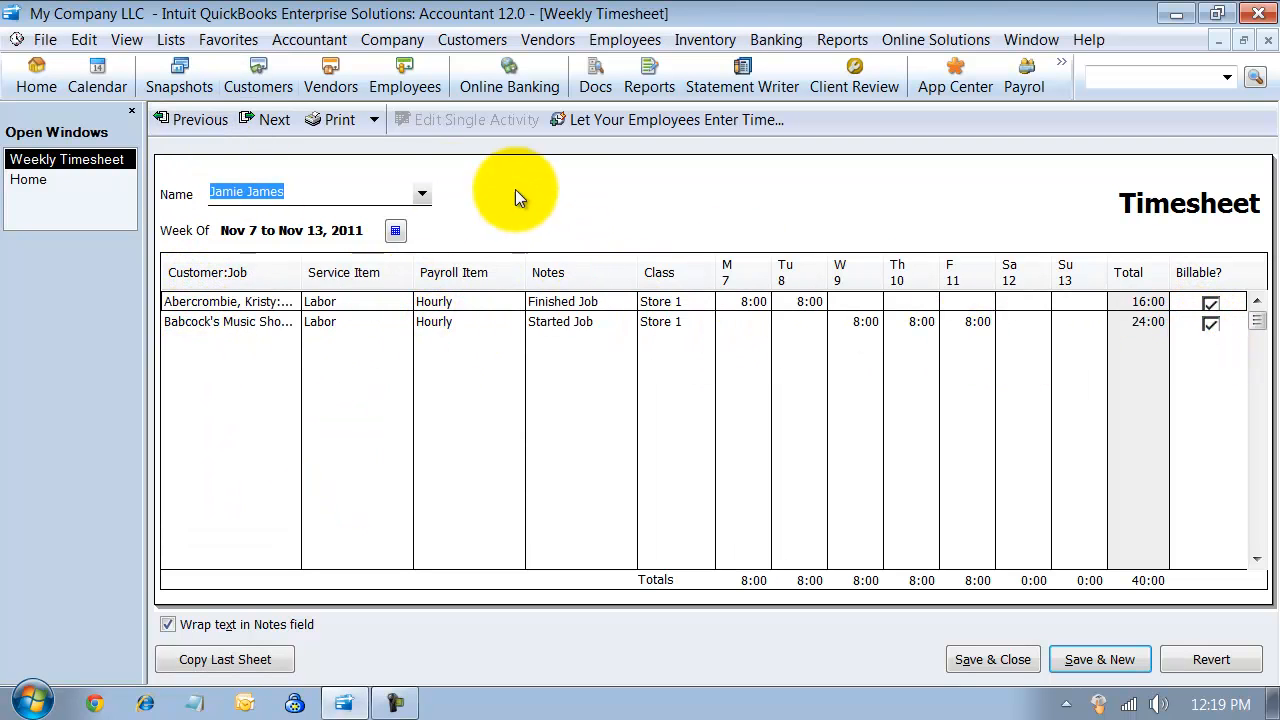
click(421, 194)
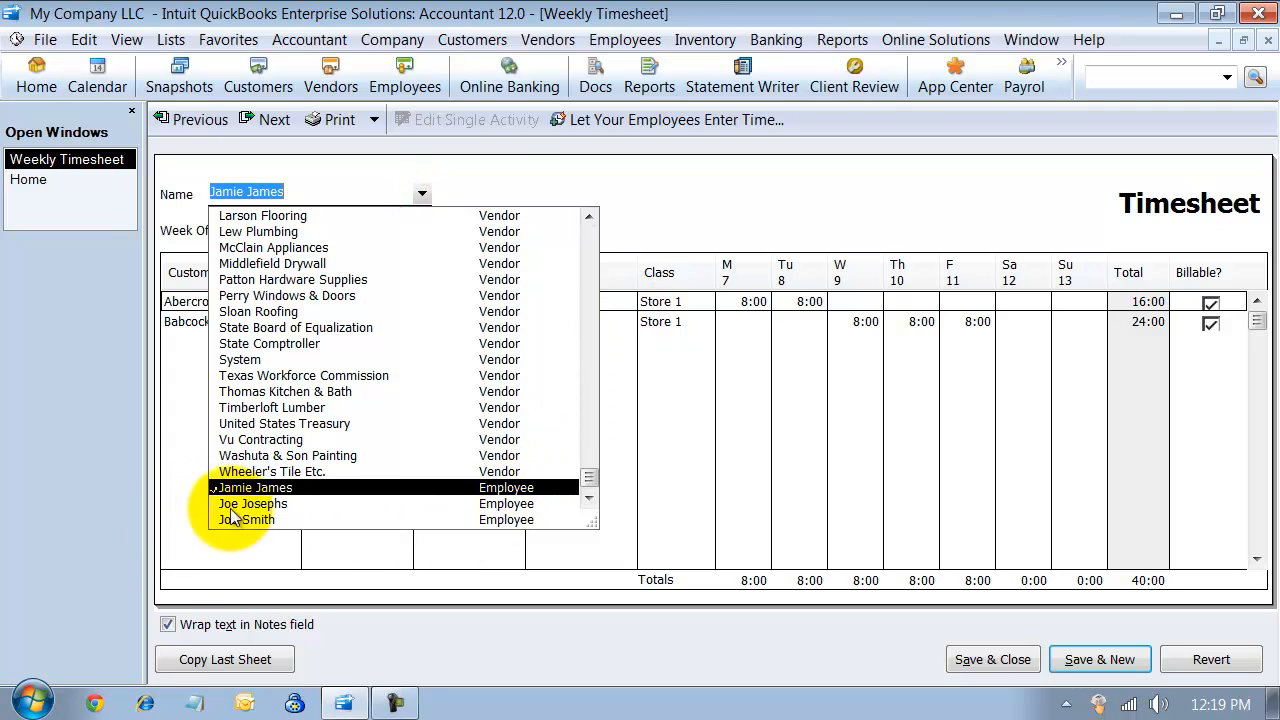
click(253, 503)
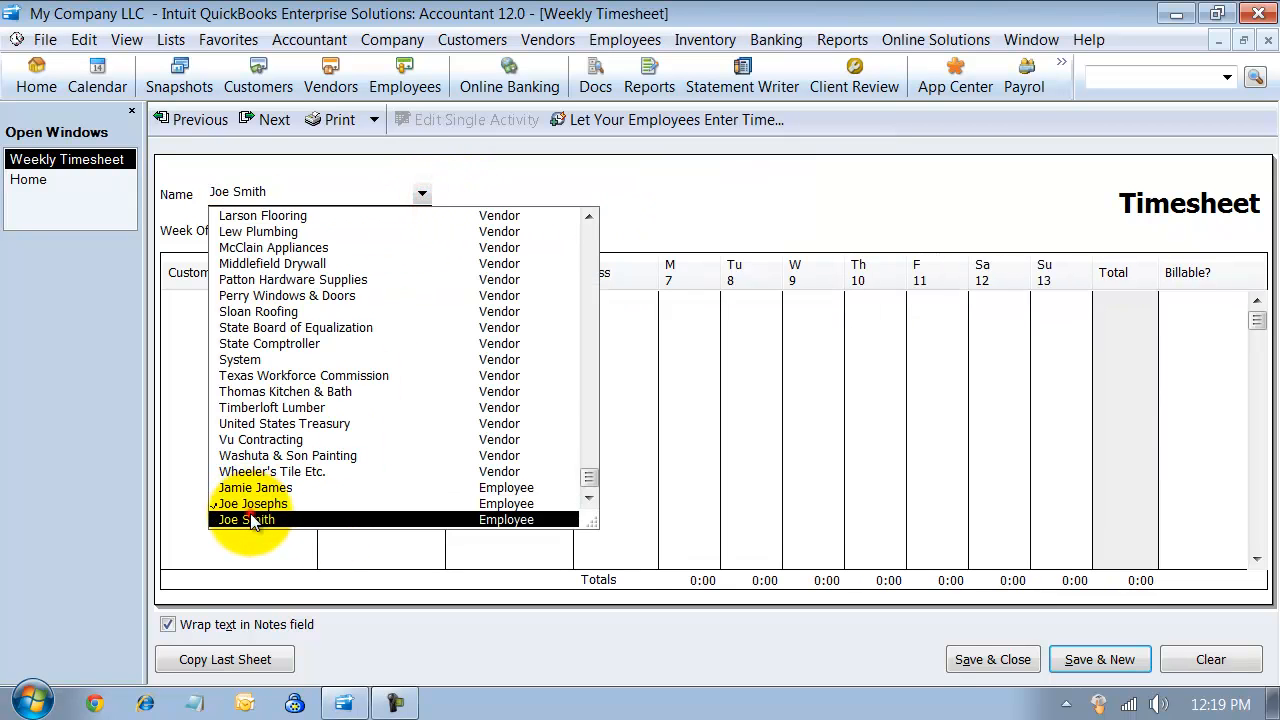
click(245, 519)
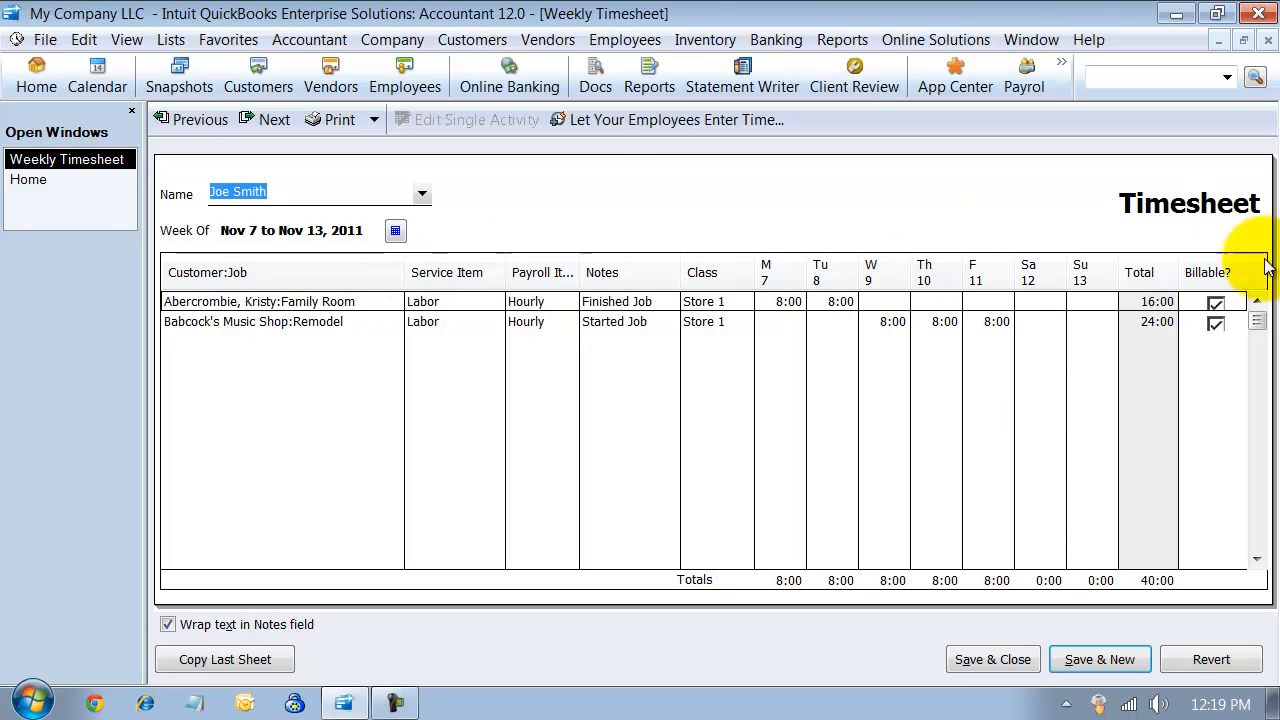
mouse_move(1135, 378)
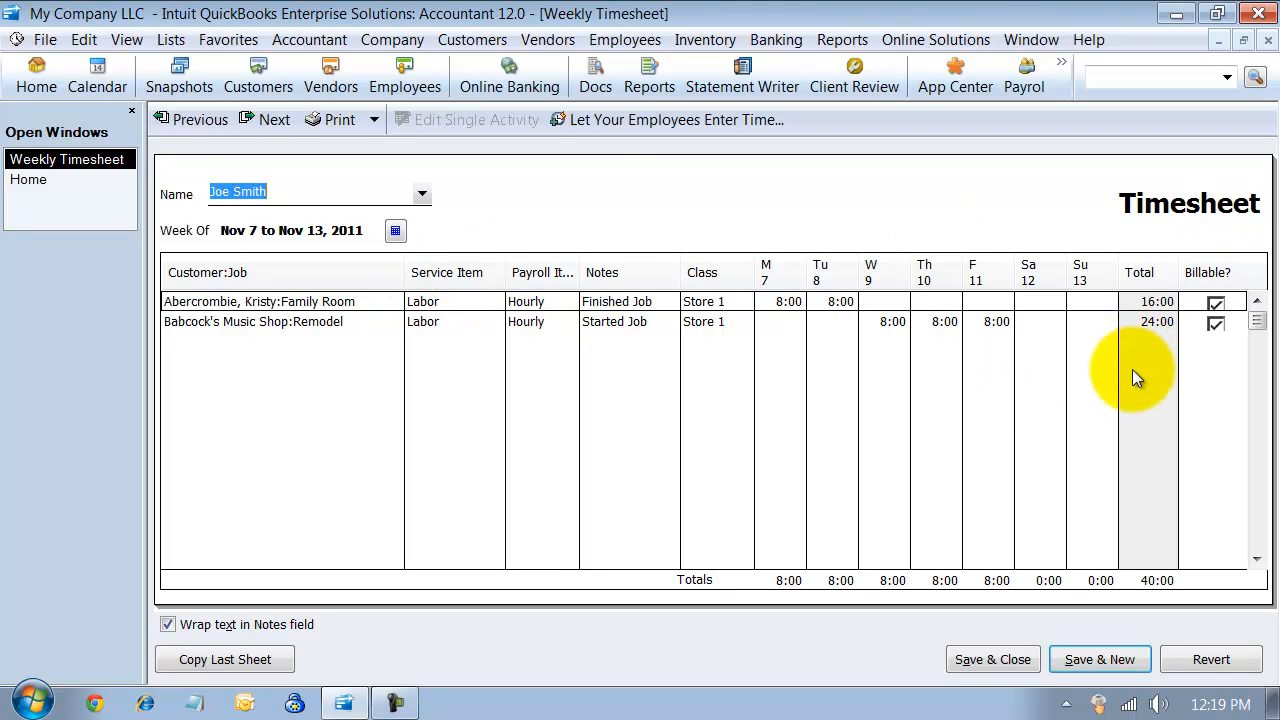